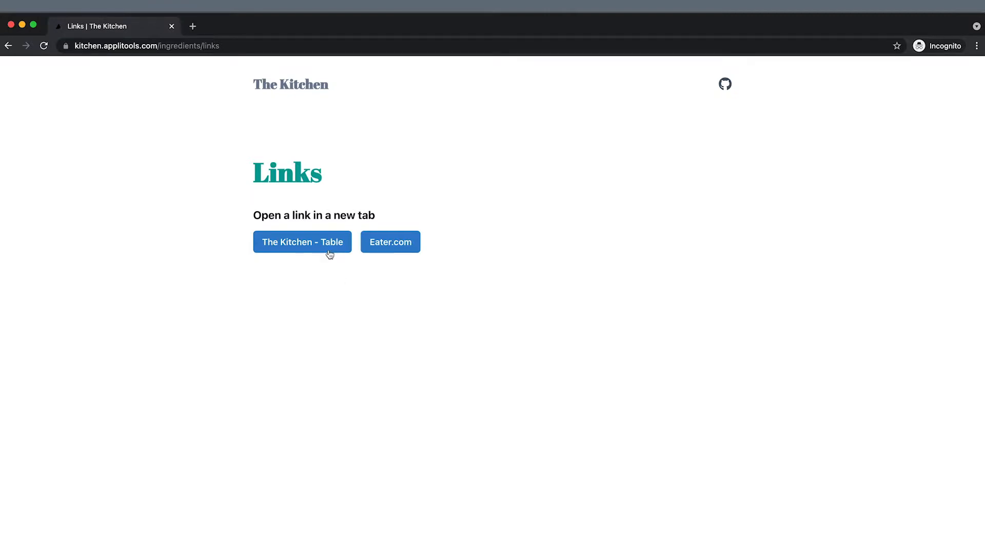
Step: Open 'The Kitchen - Table' link from the Links page in a new Chrome tab
left_click(302, 242)
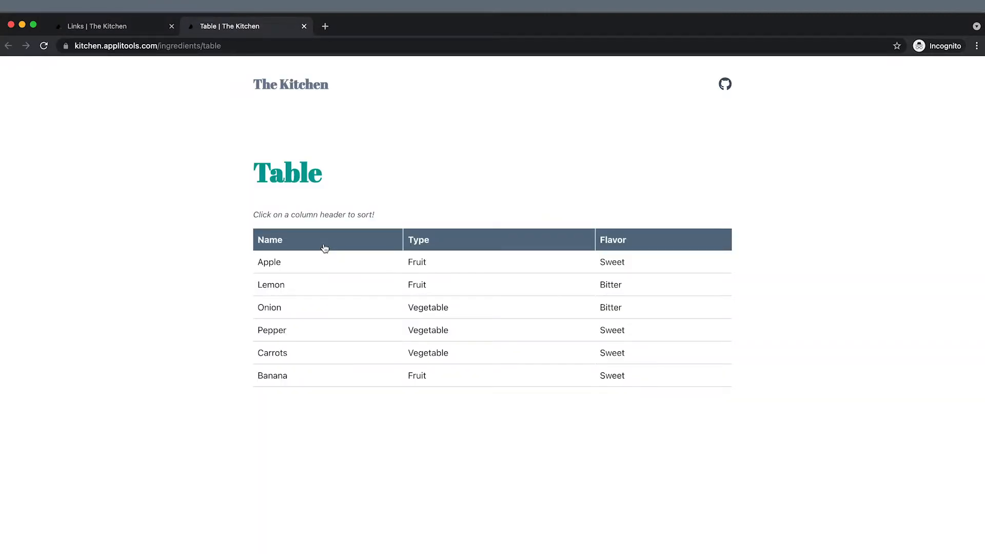
mouse_move(134, 31)
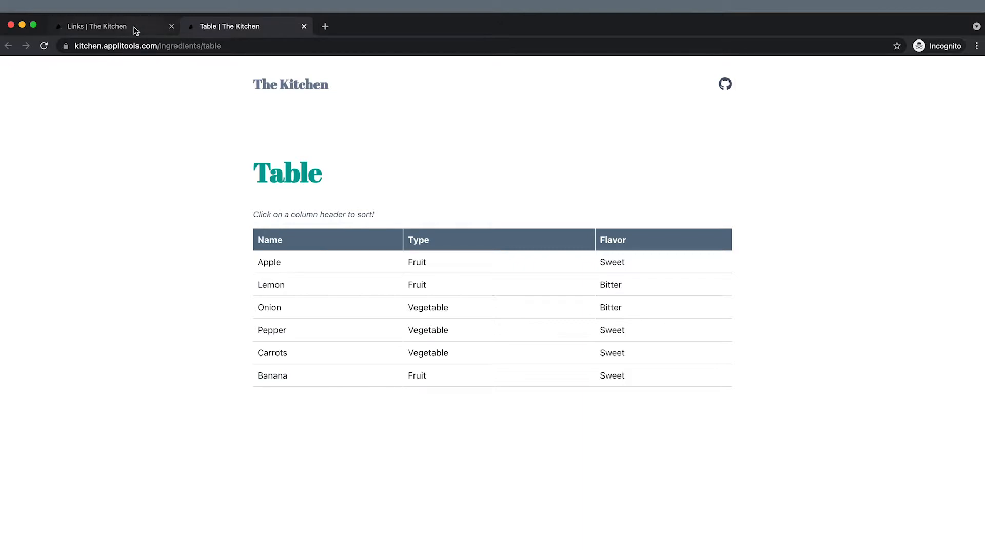
right_click(302, 242)
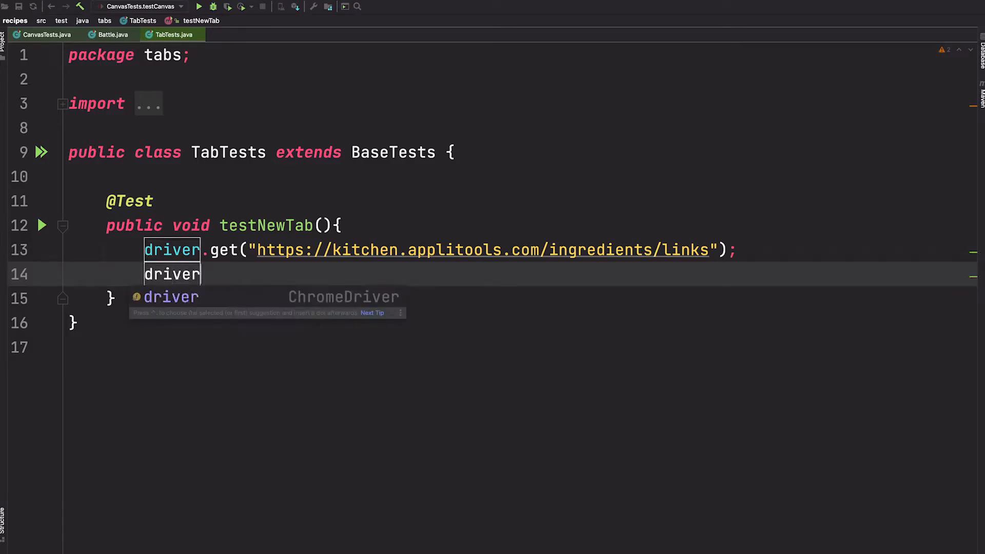
Step: Add driver.findElement(By.id("button-the-kitchen-table")).click(); and start another driver statement
type(".findElement()")
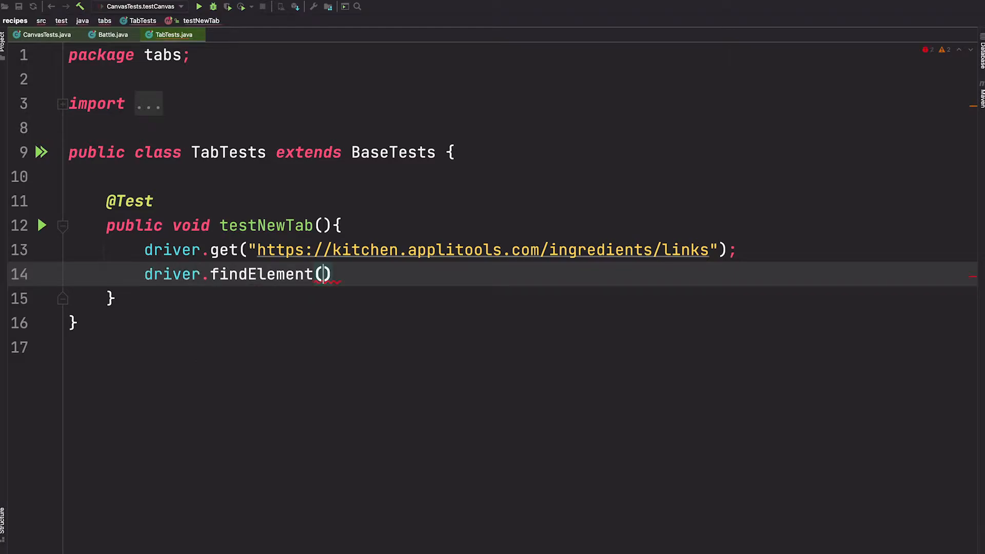
type("By.id()")
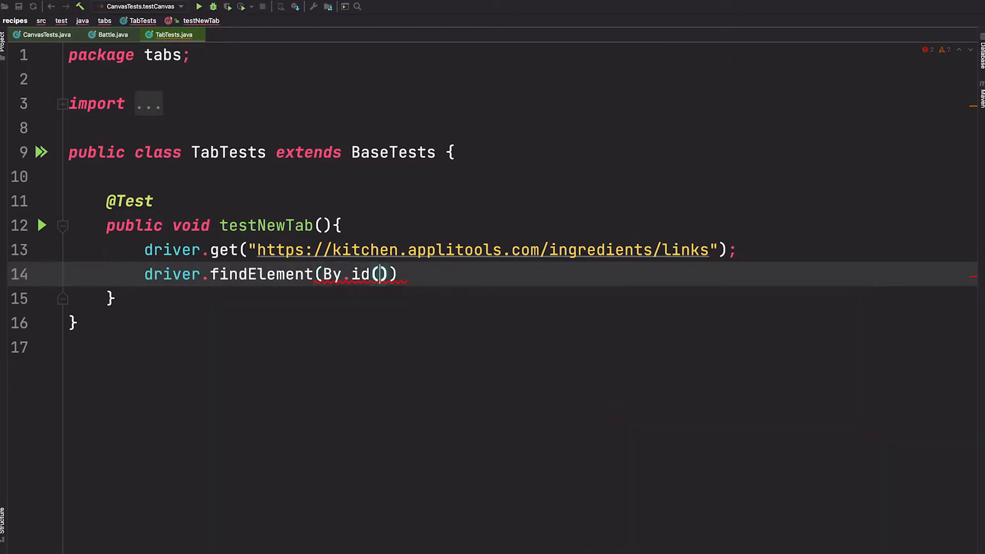
type("\"button-the-kitchen-table\"")
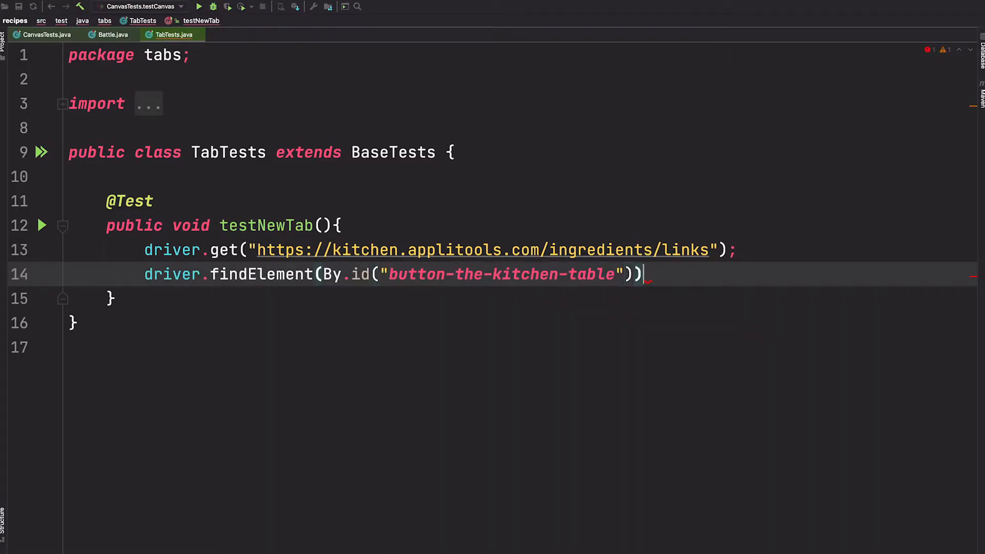
type(".click()")
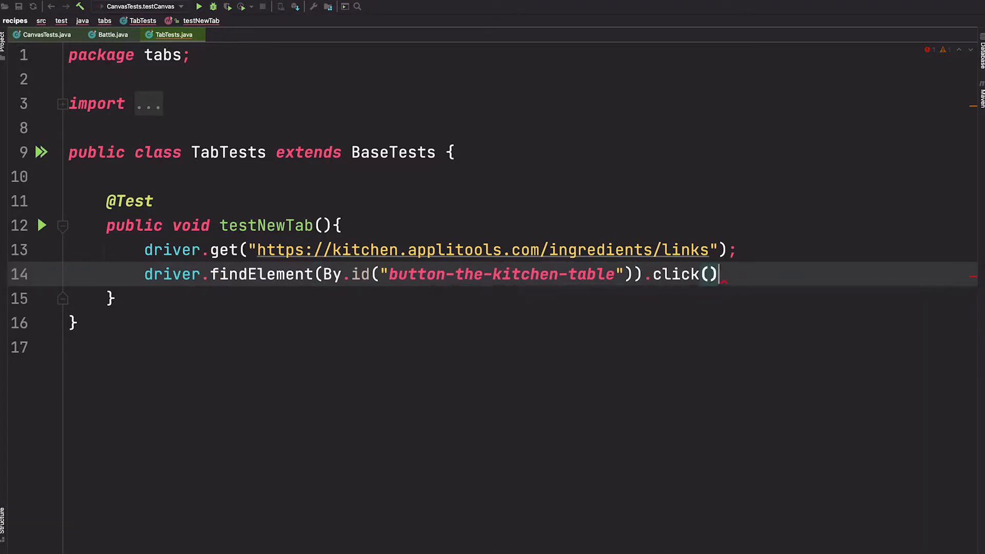
type(";")
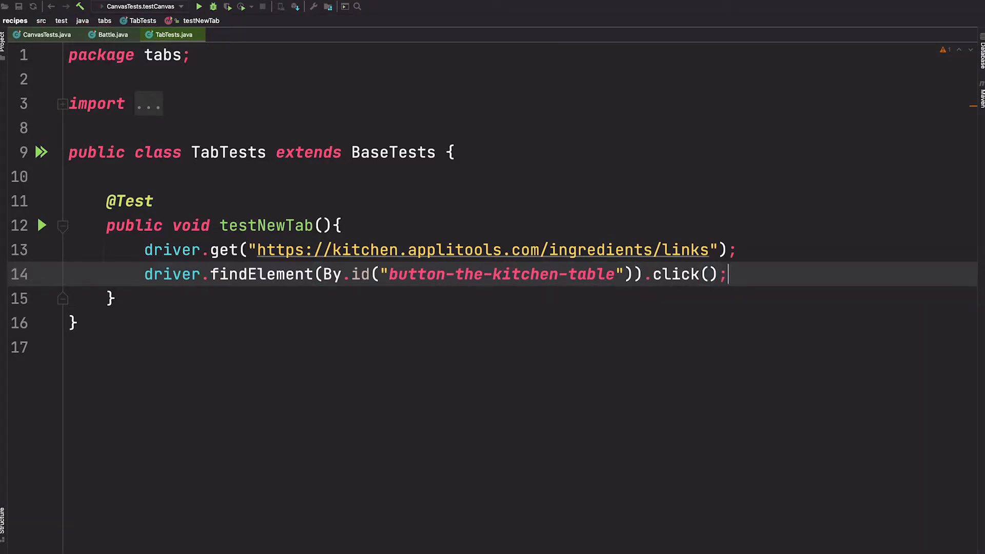
type("driver")
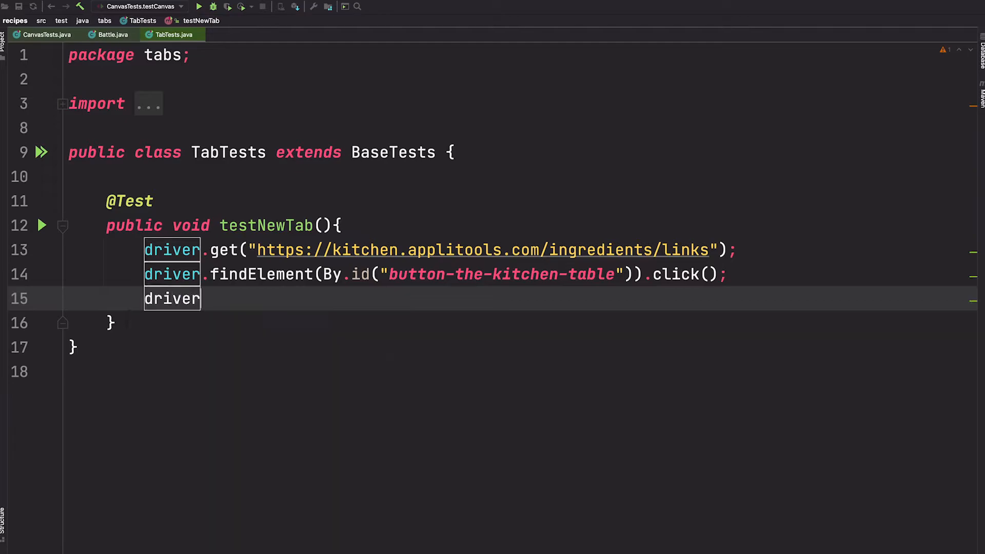
Step: Write driver.getWindowHandles().forEach(tab->driver.switchTo().window(tab)); using autocomplete suggestions
type(".")
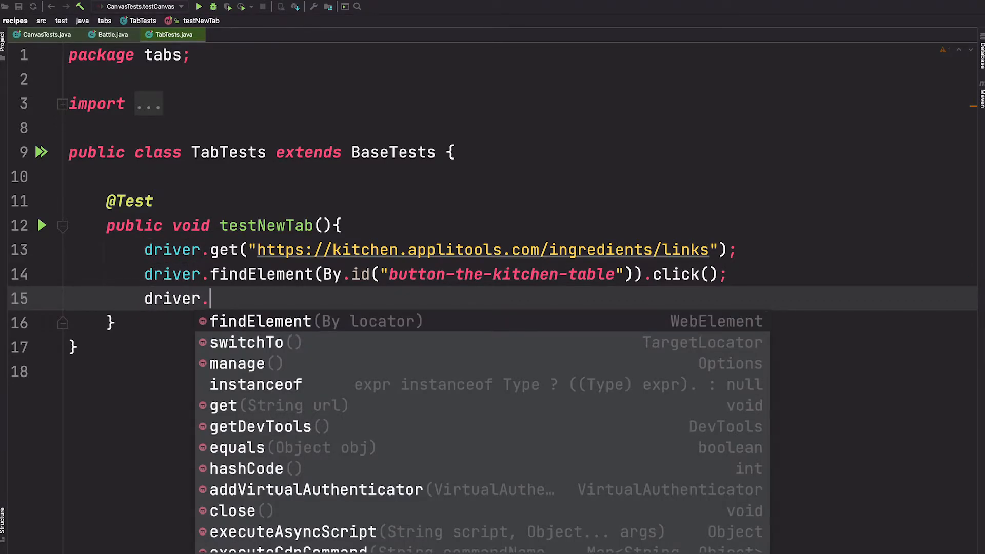
type("getWindowHandles().")
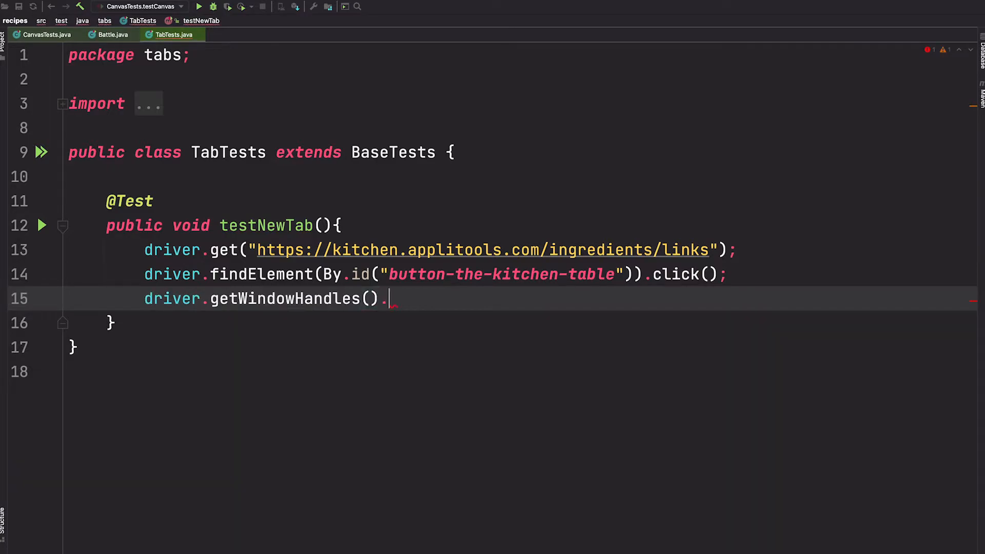
type("for")
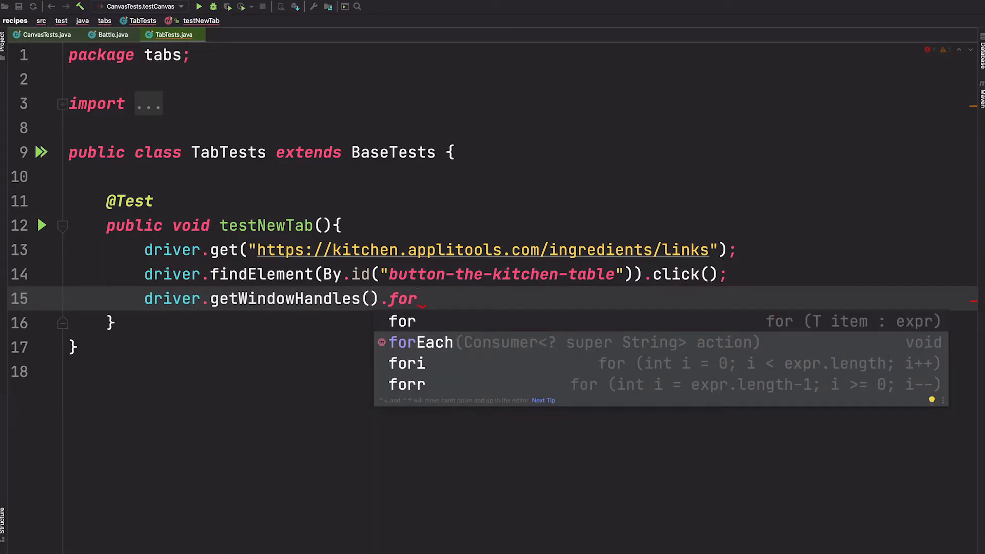
left_click(420, 342)
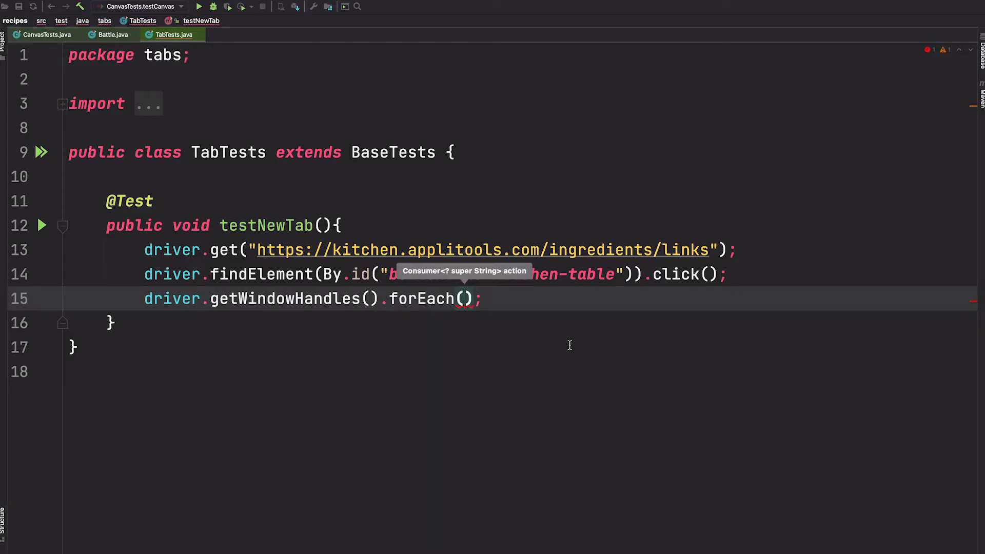
type("tab->")
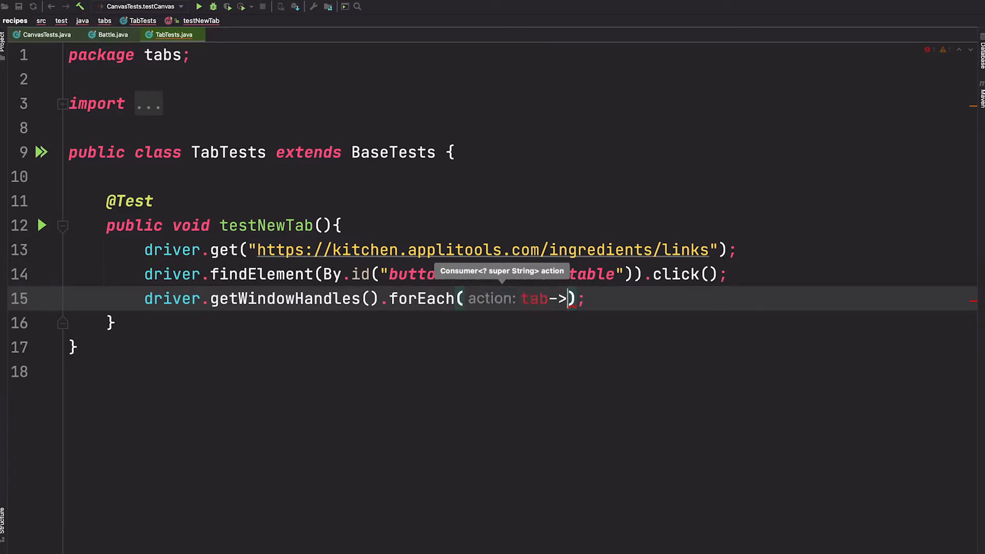
type("driver.switchTo().")
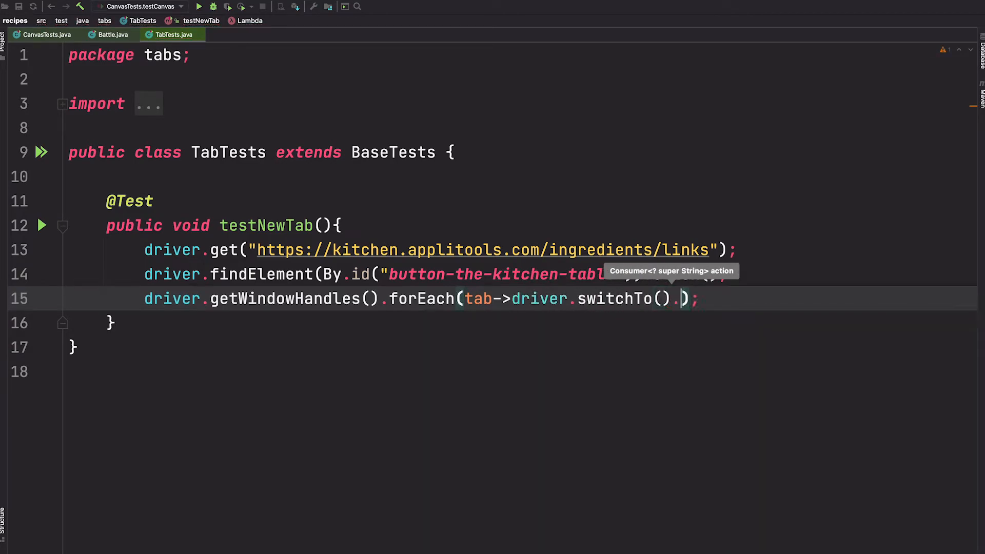
type("window(tab")
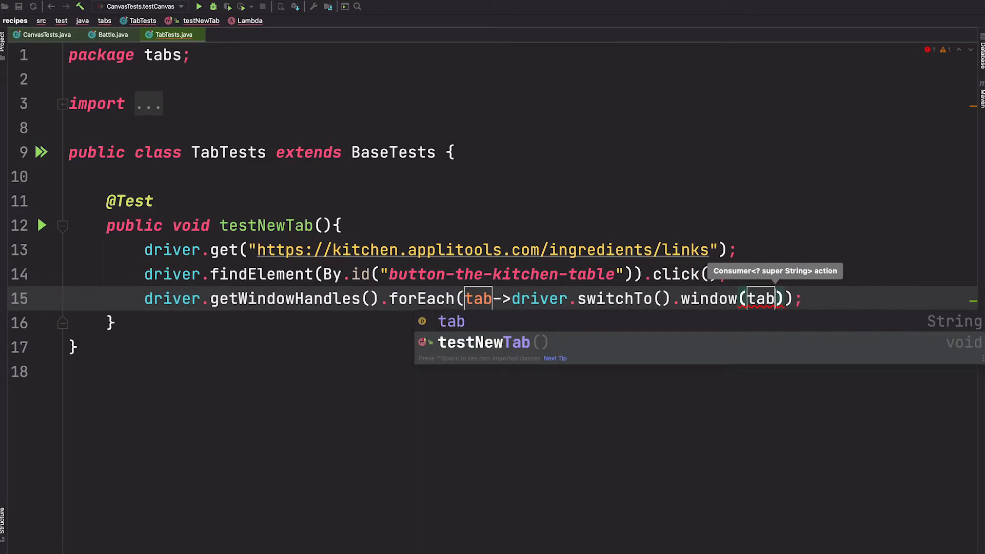
left_click(816, 299)
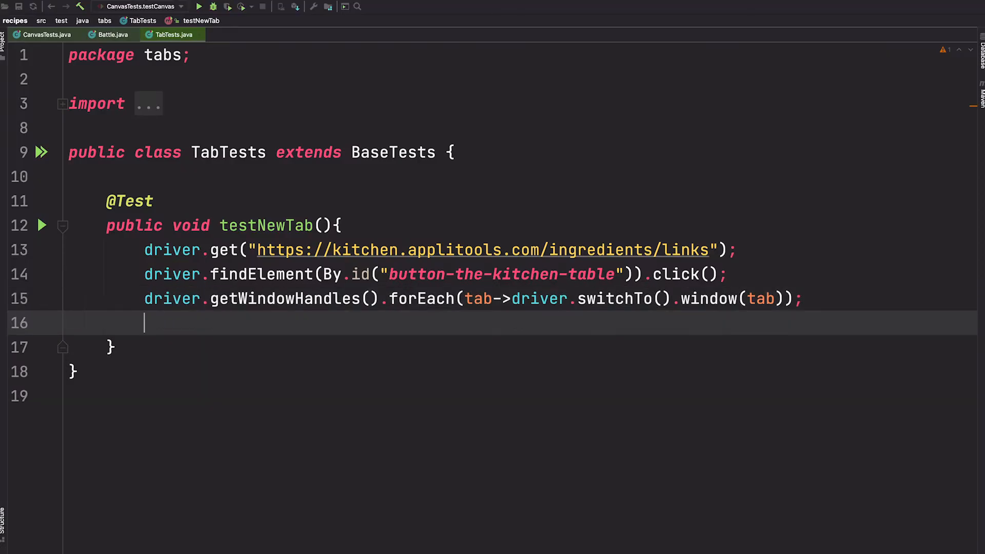
Step: Write assertTrue(driver.findElement(By.id("fruits-vegetables")).isDisplayed()); choosing isDisplayed from completion
type("assertTrue")
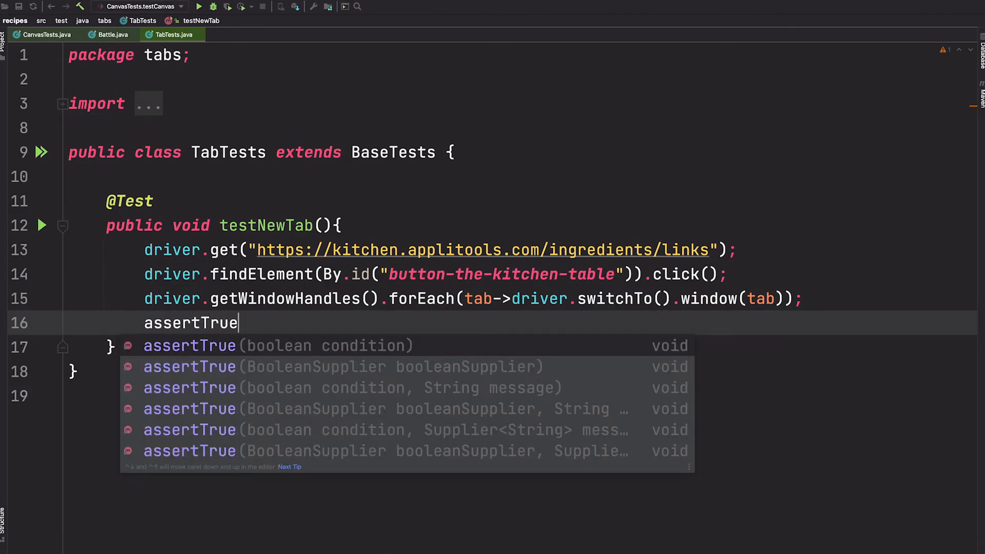
type("(drive")
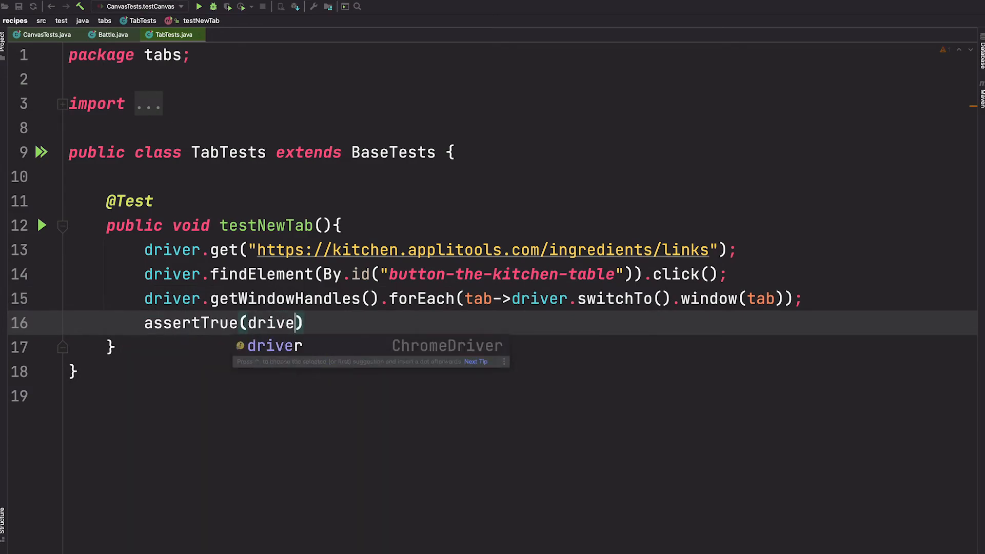
type(".findElement()")
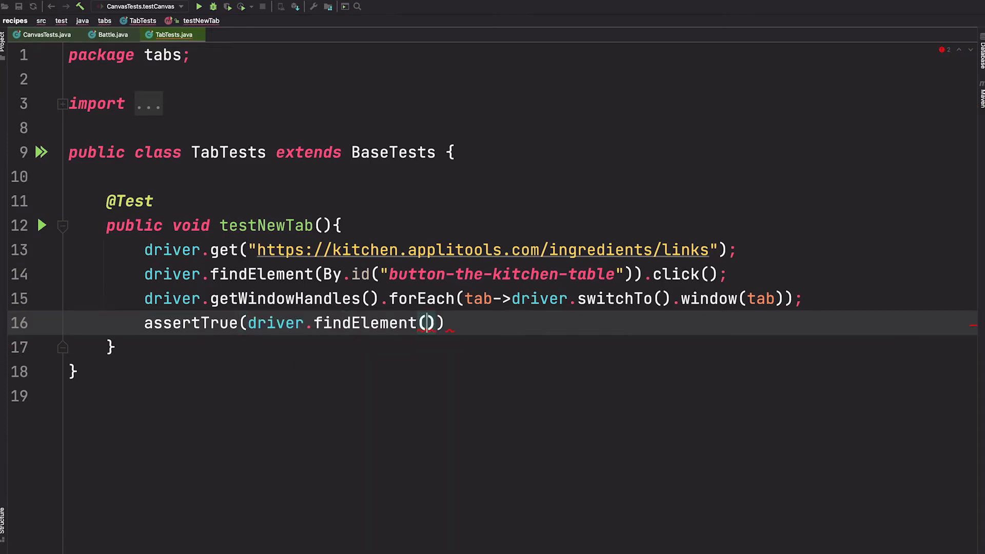
type("By.id")
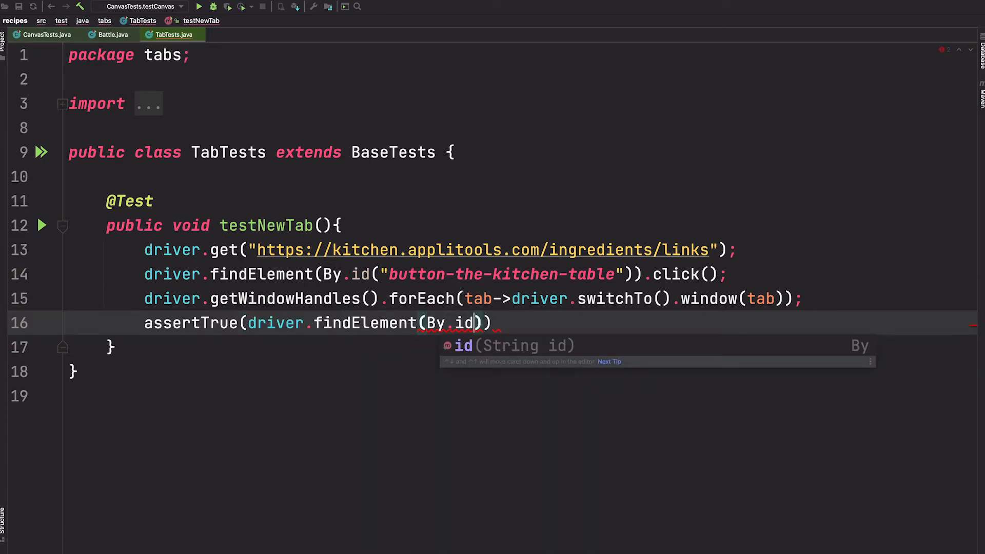
type("\"fruits-vegetables\")).i);")
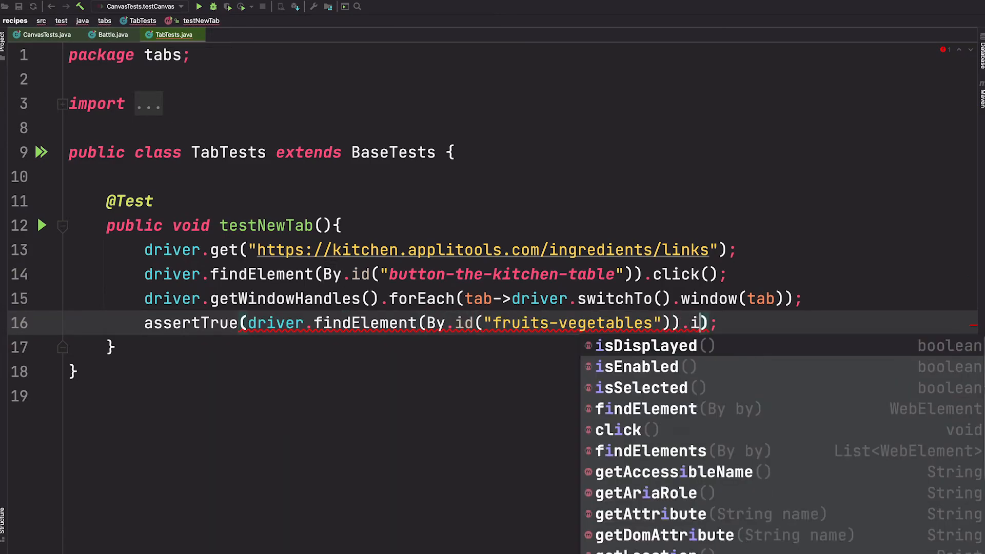
left_click(646, 345)
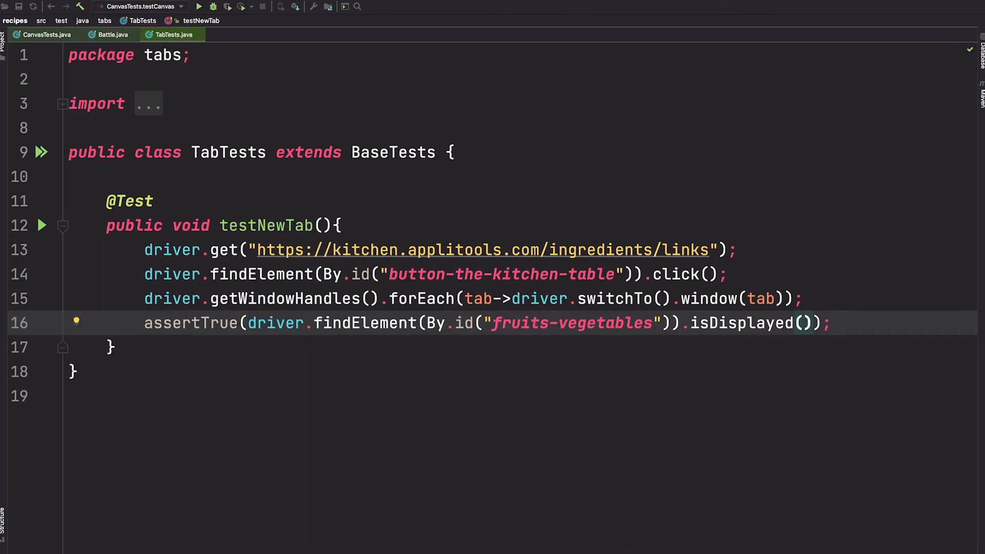